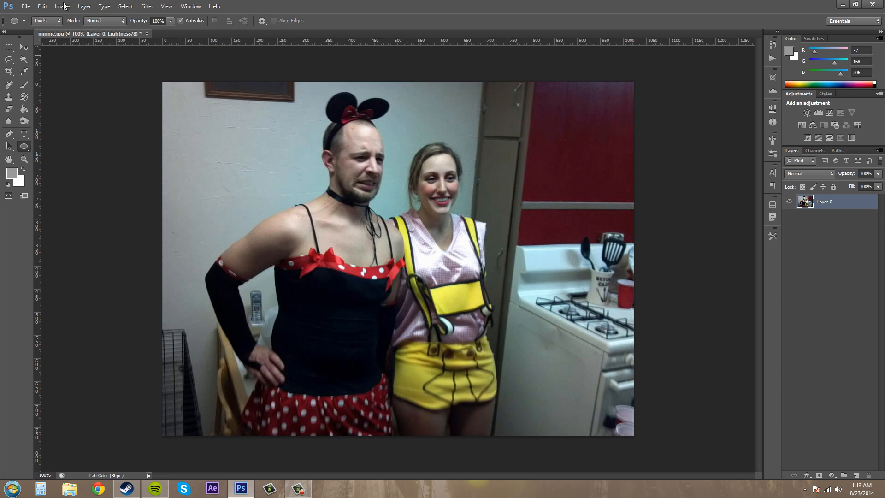
Step: Convert the Lab photo to Grayscale mode, confirming flattening and discarding other channels
{"action": "left_click", "coordinate": [62, 6]}
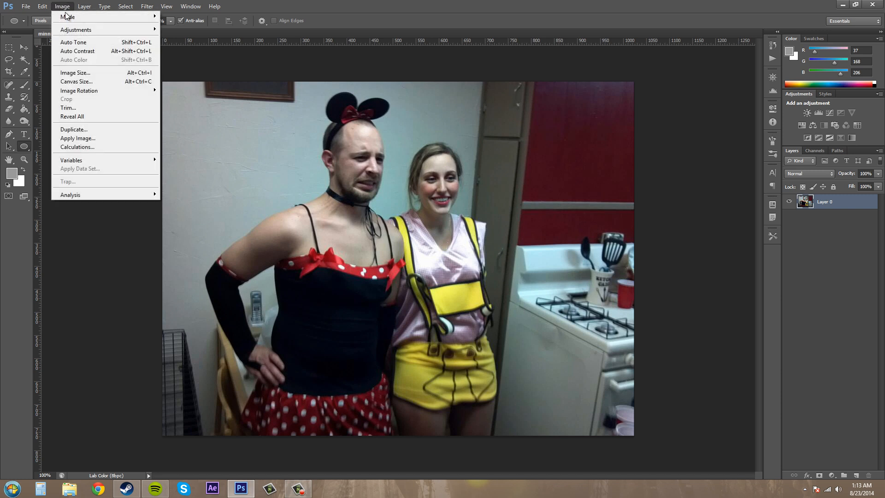
{"action": "left_click", "coordinate": [68, 16]}
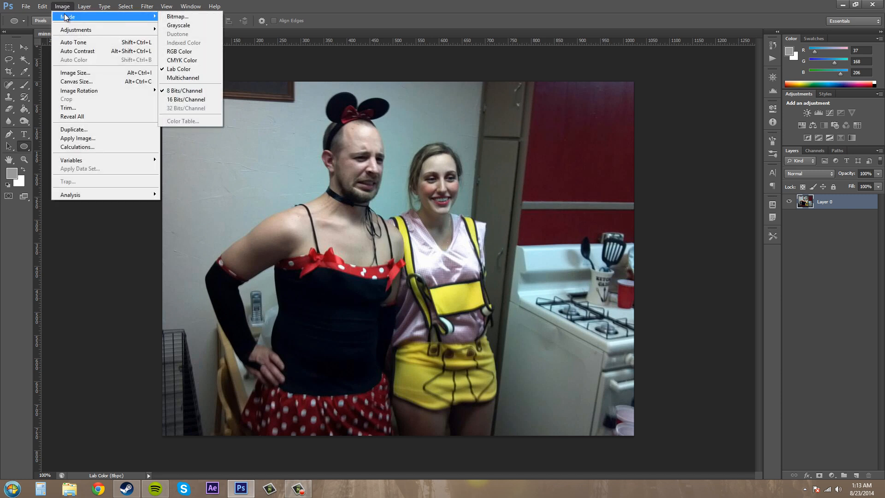
{"action": "mouse_move", "coordinate": [178, 25]}
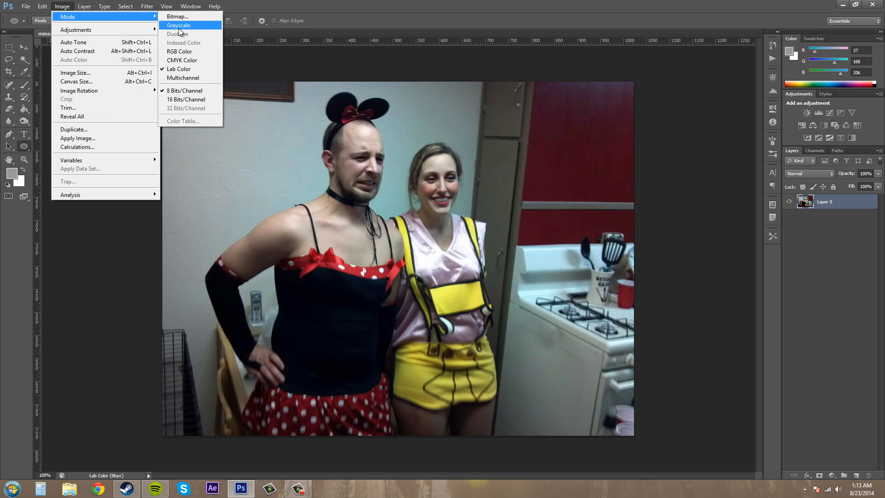
{"action": "left_click", "coordinate": [178, 24]}
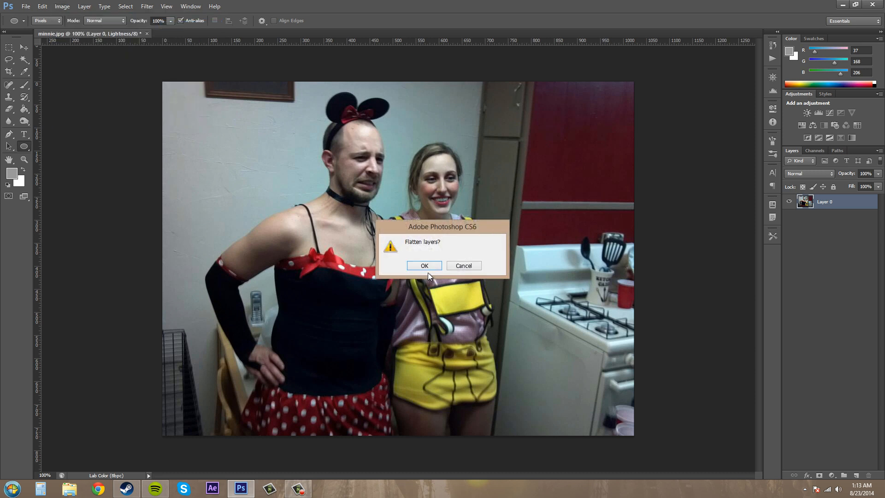
{"action": "left_click", "coordinate": [424, 265]}
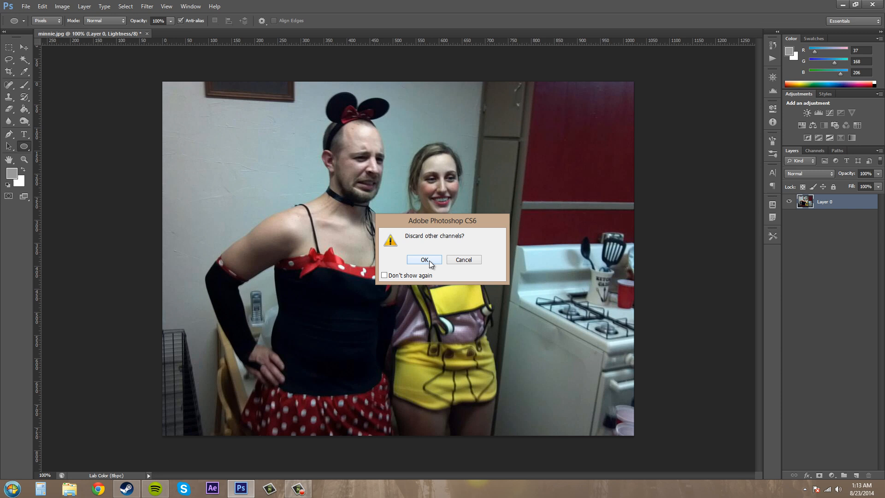
{"action": "left_click", "coordinate": [424, 260]}
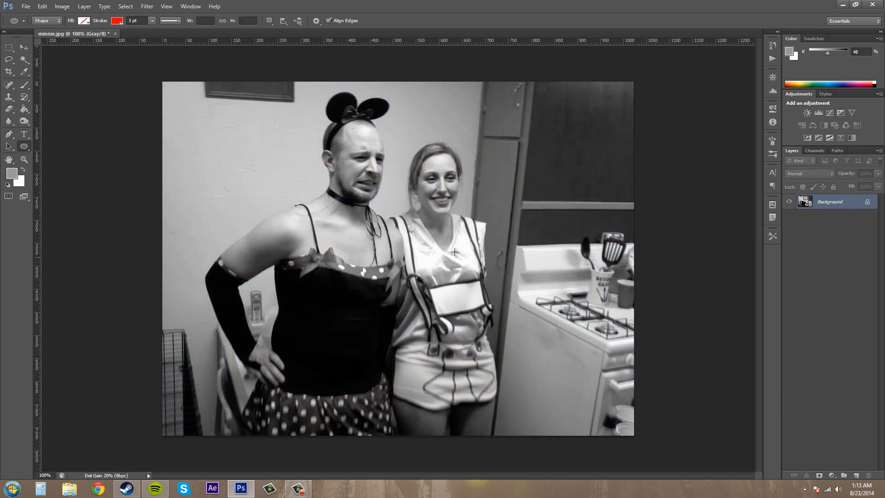
{"action": "mouse_move", "coordinate": [448, 250]}
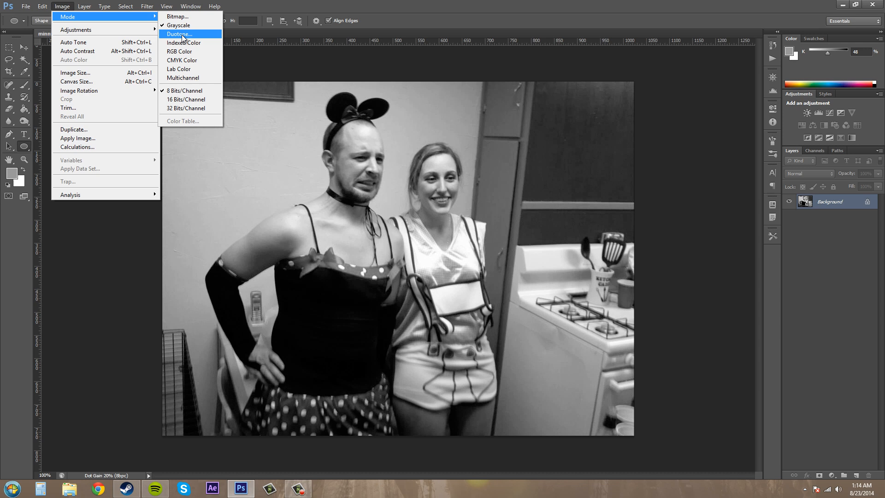
Step: Open Duotone Options and review the ink Type choices, keeping Monotone selected
{"action": "left_click", "coordinate": [178, 34]}
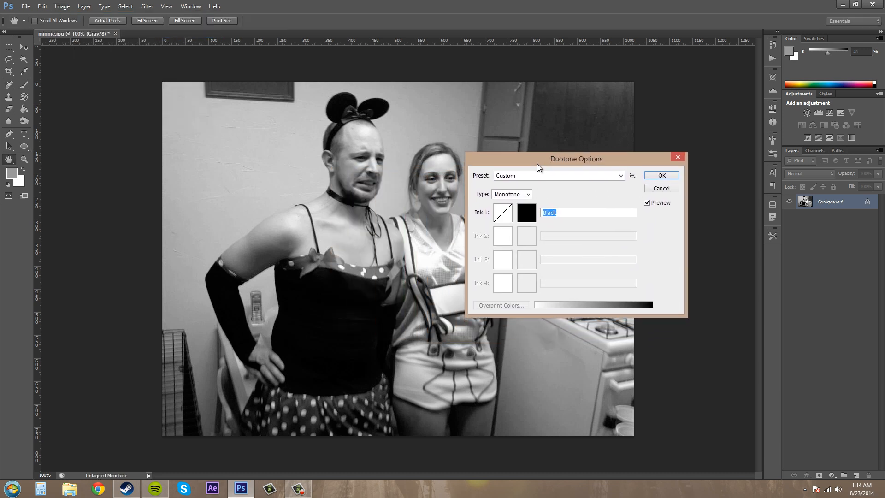
{"action": "left_click", "coordinate": [511, 194]}
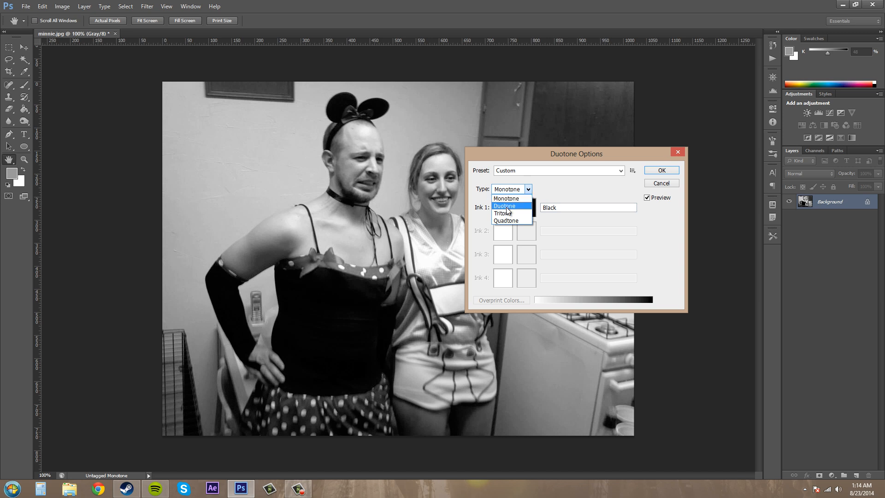
{"action": "mouse_move", "coordinate": [503, 213]}
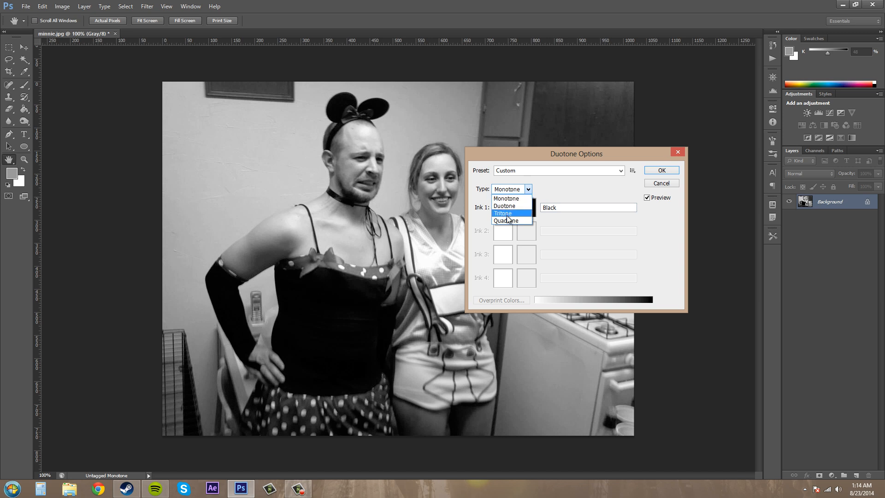
{"action": "left_click", "coordinate": [506, 198]}
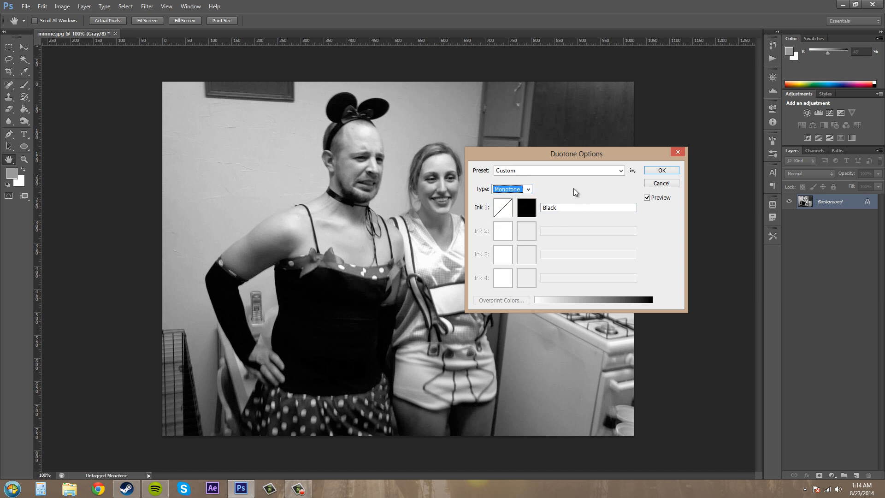
{"action": "left_click", "coordinate": [510, 189]}
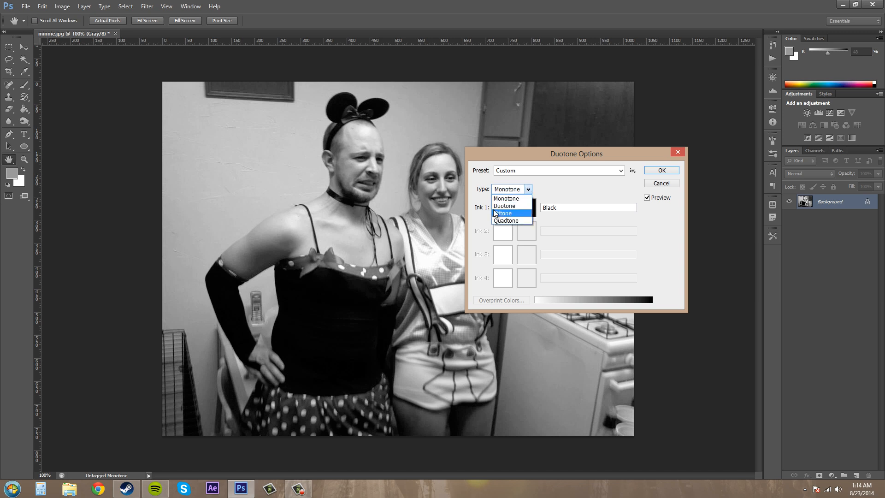
{"action": "mouse_move", "coordinate": [504, 205]}
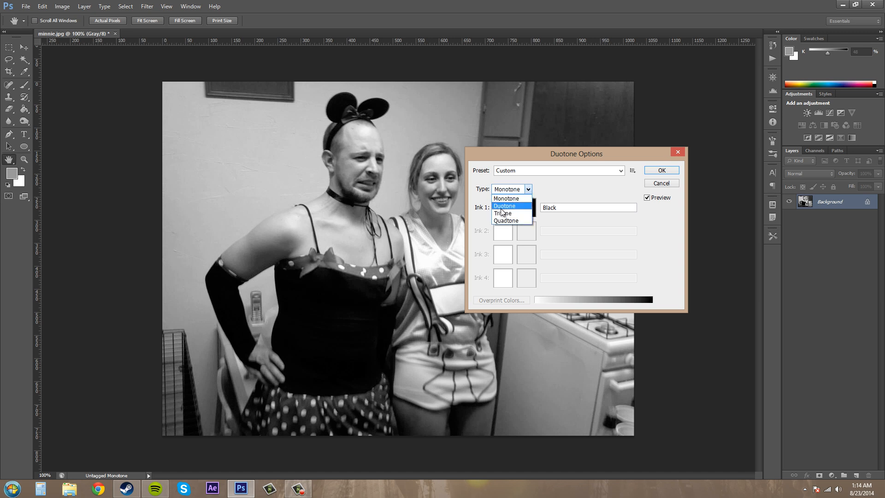
{"action": "mouse_move", "coordinate": [502, 214]}
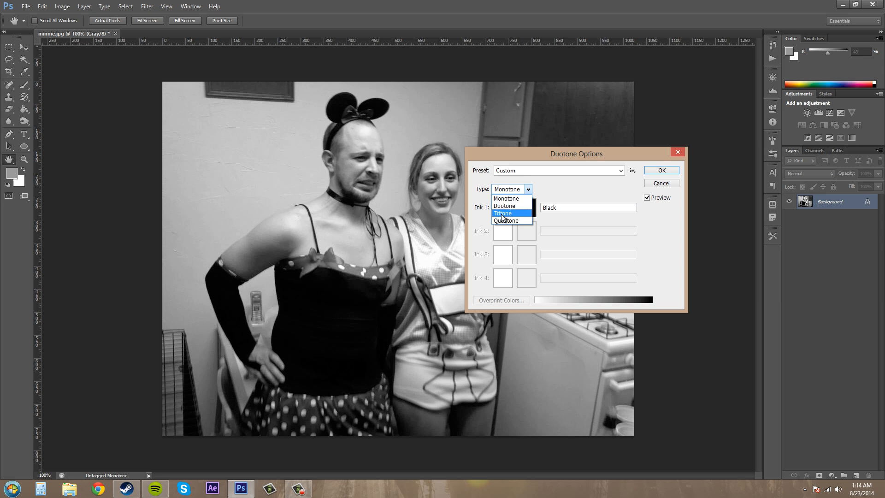
{"action": "left_click", "coordinate": [506, 198]}
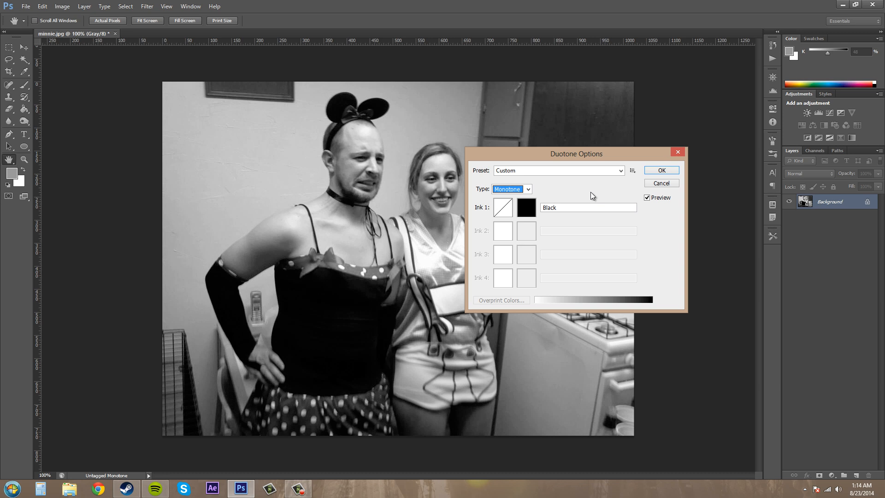
{"action": "mouse_move", "coordinate": [536, 194]}
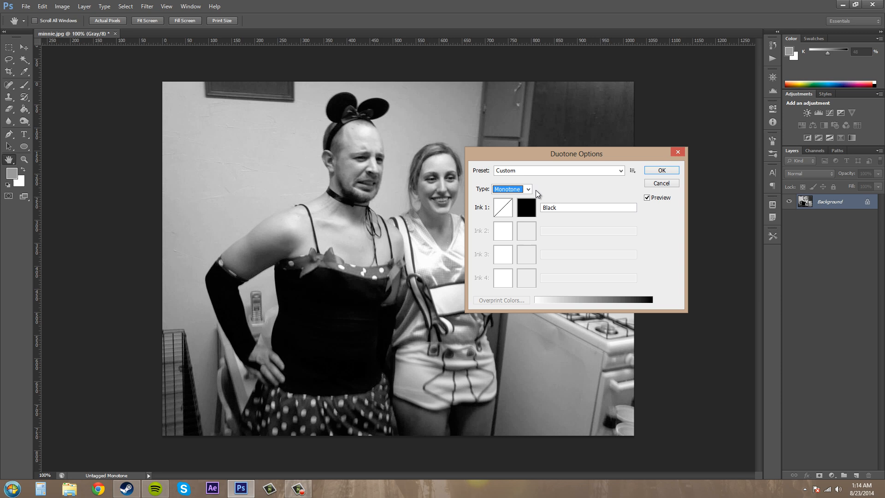
Step: Switch the ink Type from Monotone to a two-ink Duotone
{"action": "left_click", "coordinate": [510, 189]}
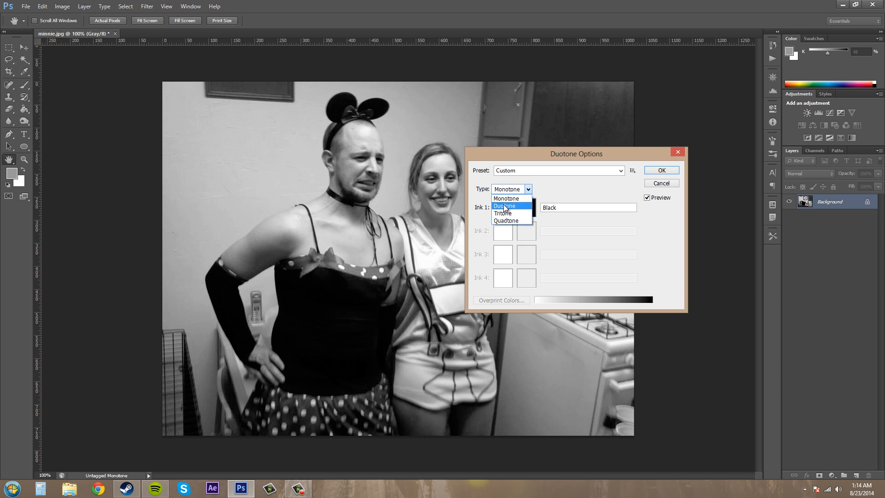
{"action": "left_click", "coordinate": [505, 205]}
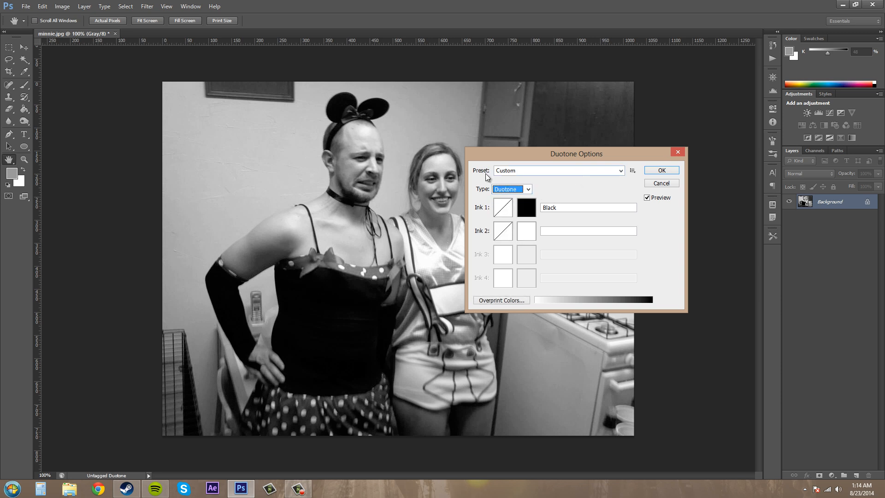
{"action": "left_click", "coordinate": [588, 230]}
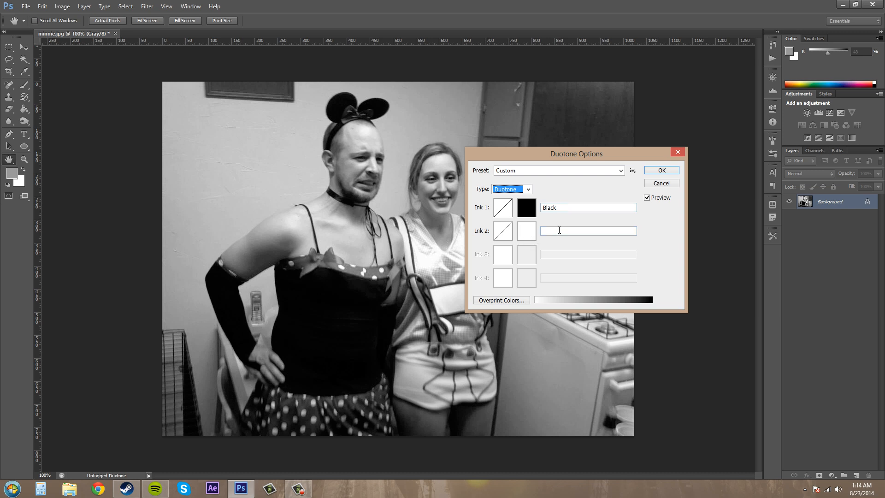
Step: Apply the 159 dk orange bl 1 preset and move the dialog off the photo
{"action": "left_click", "coordinate": [620, 170]}
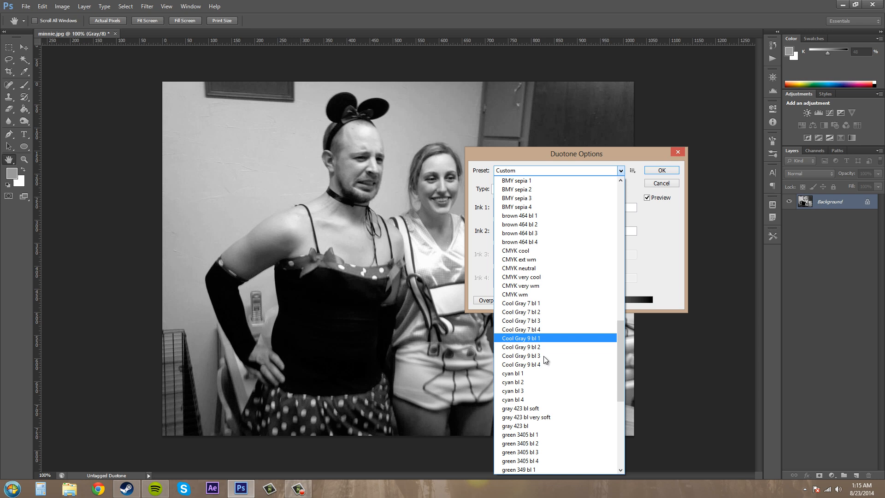
{"action": "scroll", "scroll_direction": "down", "scroll_amount": 3}
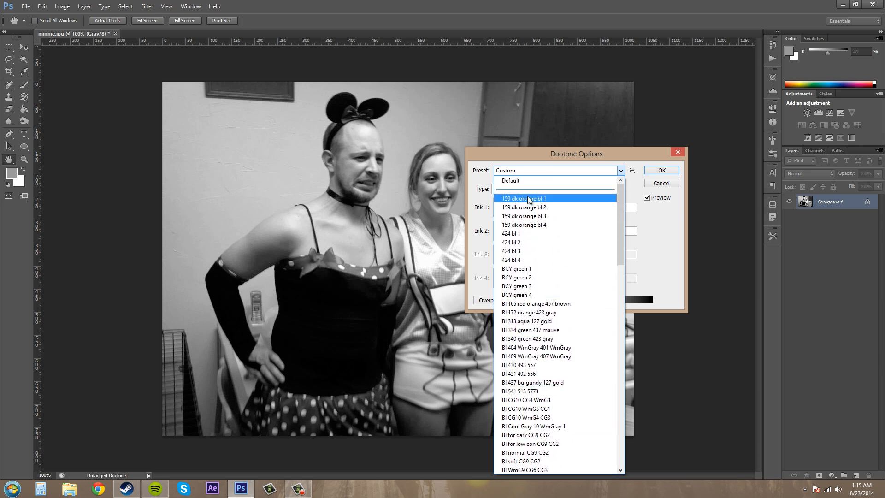
{"action": "left_click", "coordinate": [523, 199]}
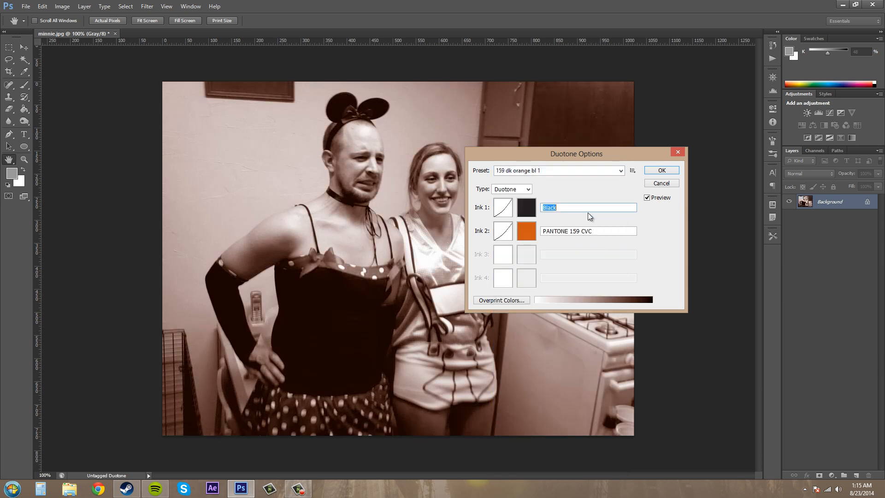
{"action": "left_click_drag", "start_coordinate": [576, 153], "coordinate": [698, 221]}
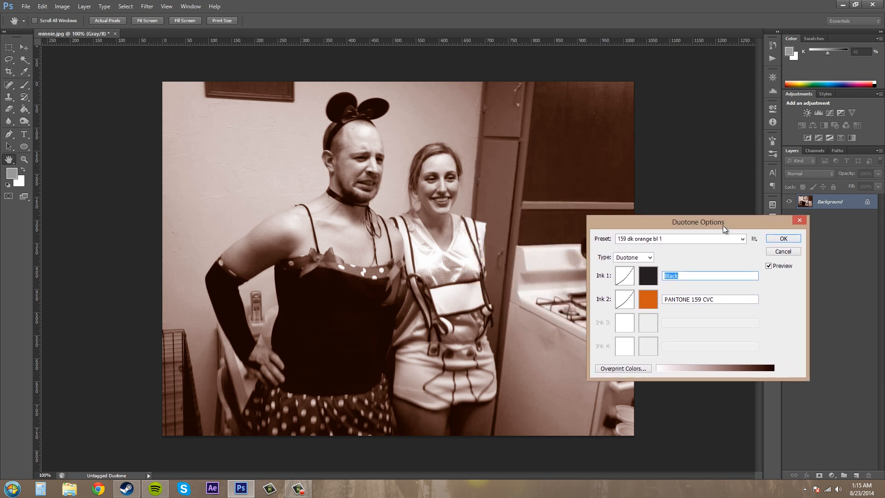
{"action": "left_click_drag", "start_coordinate": [698, 222], "coordinate": [771, 261]}
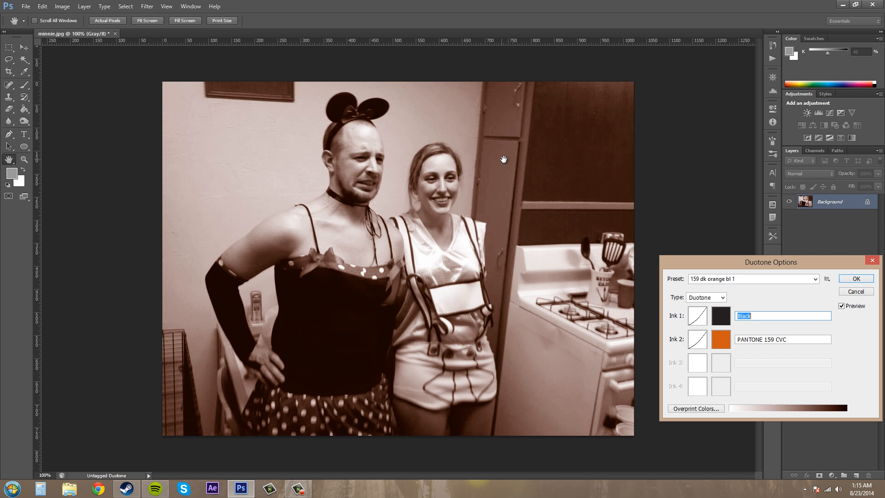
{"action": "mouse_move", "coordinate": [752, 287]}
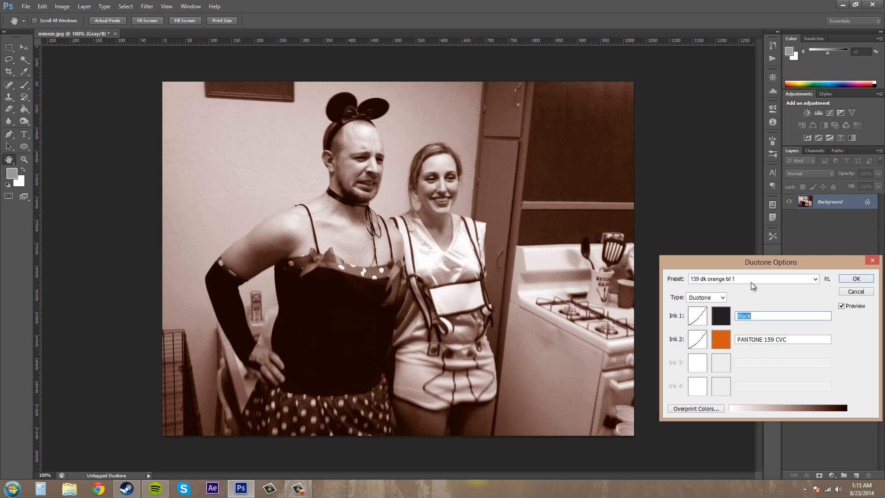
{"action": "mouse_move", "coordinate": [752, 280]}
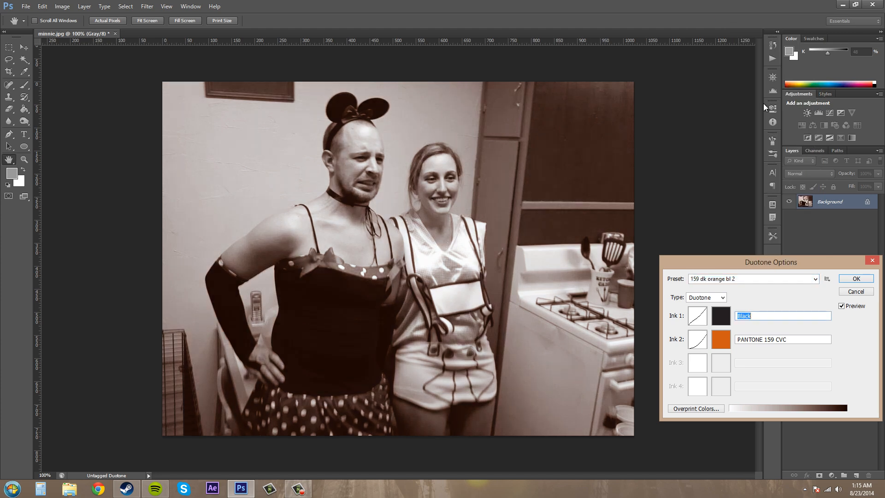
Step: Preview the Bl 431 492 556 quadtone, then settle on the BMY sepia 1 tritone
{"action": "left_click", "coordinate": [753, 279]}
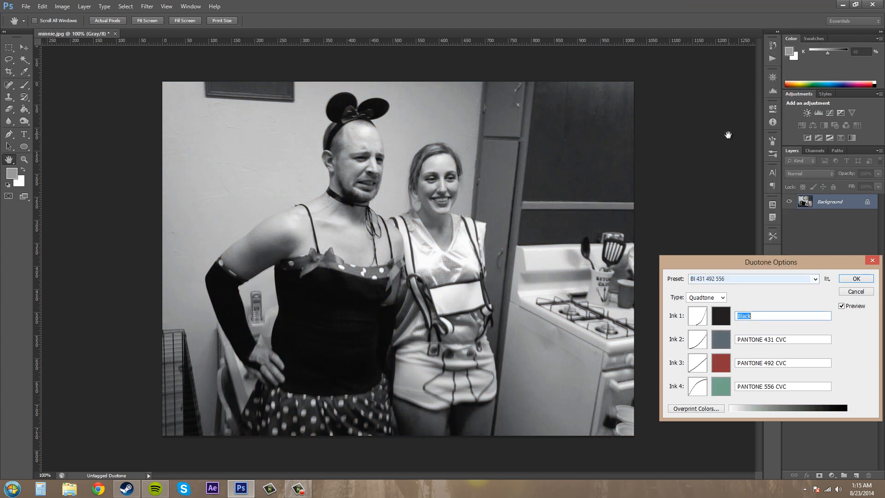
{"action": "left_click", "coordinate": [814, 278]}
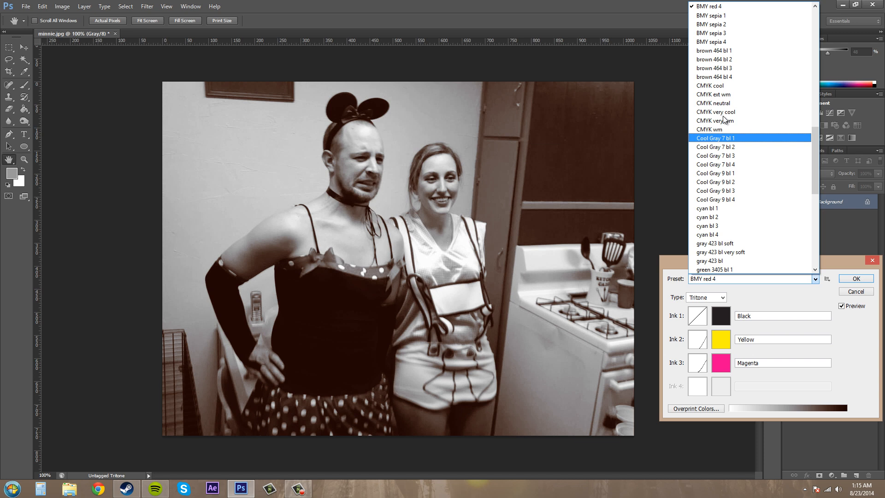
{"action": "left_click", "coordinate": [711, 16]}
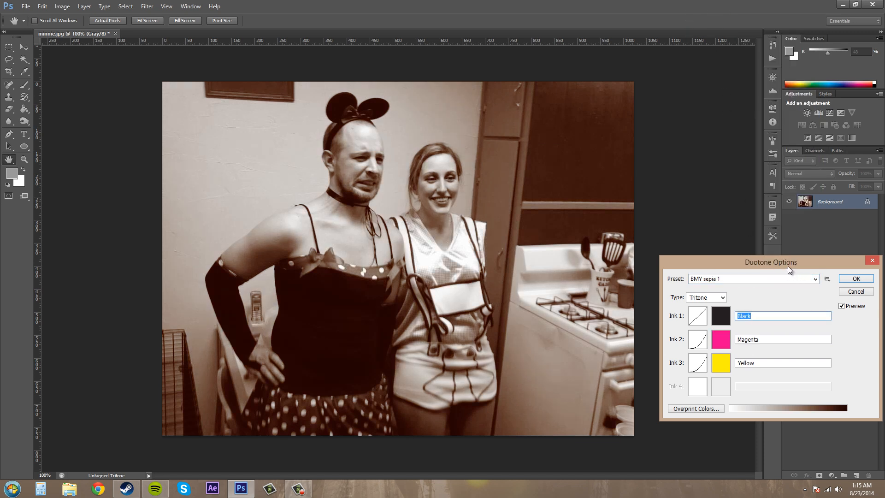
{"action": "left_click_drag", "start_coordinate": [770, 261], "coordinate": [634, 214]}
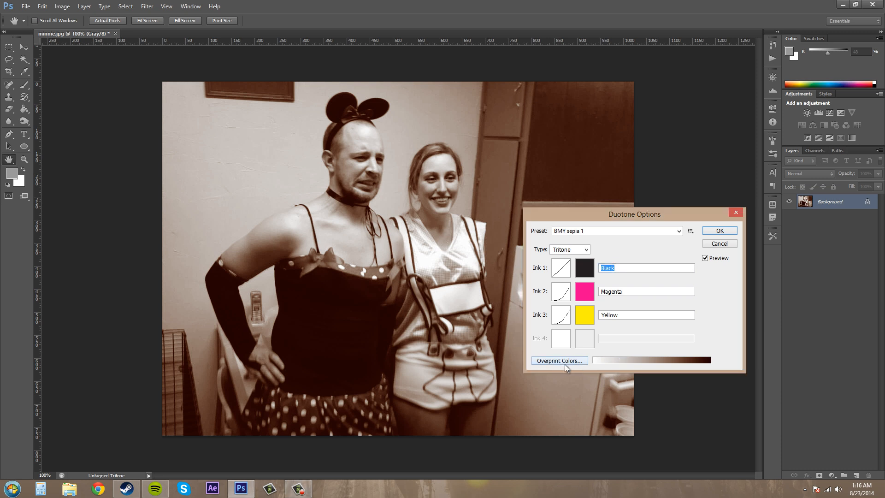
{"action": "left_click", "coordinate": [558, 360]}
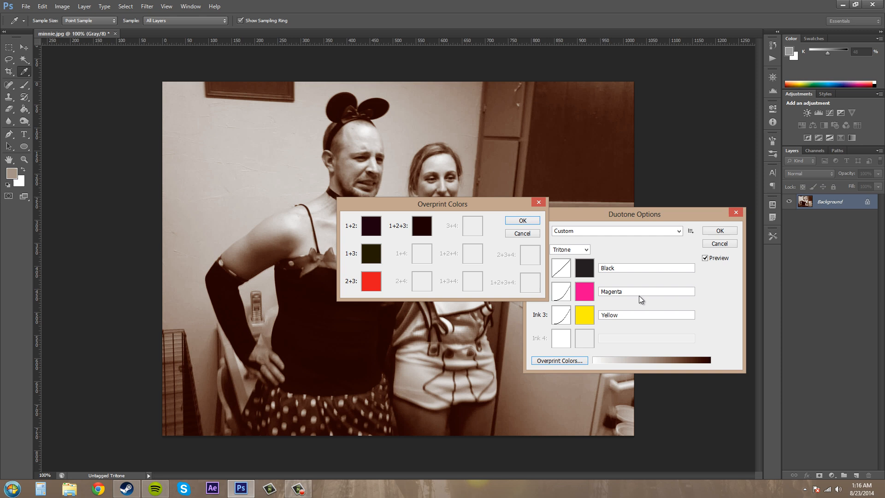
{"action": "mouse_move", "coordinate": [636, 300]}
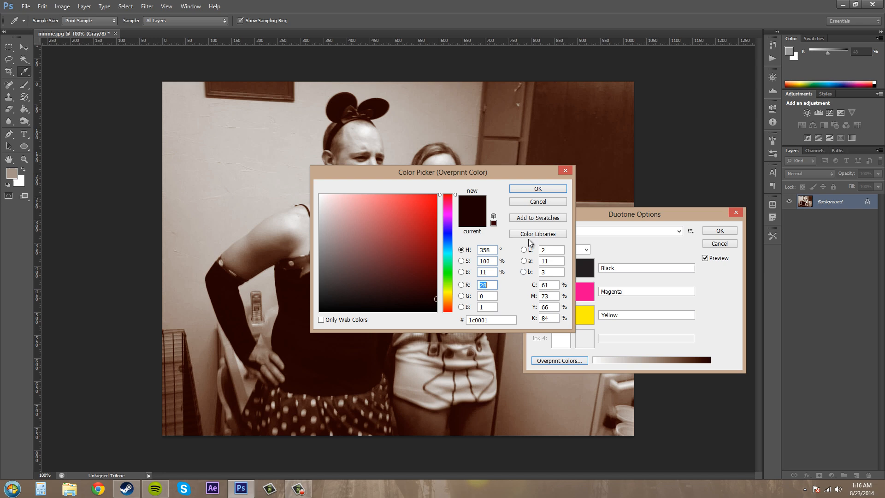
{"action": "left_click", "coordinate": [536, 188]}
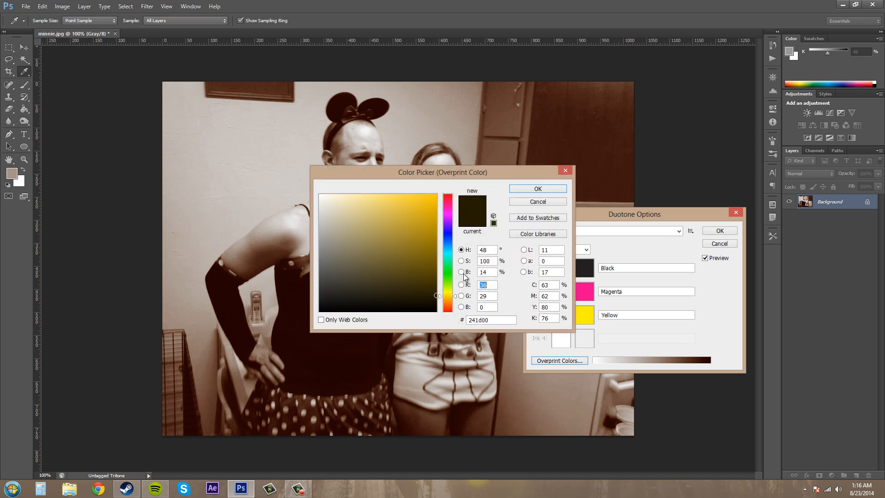
{"action": "left_click", "coordinate": [369, 239]}
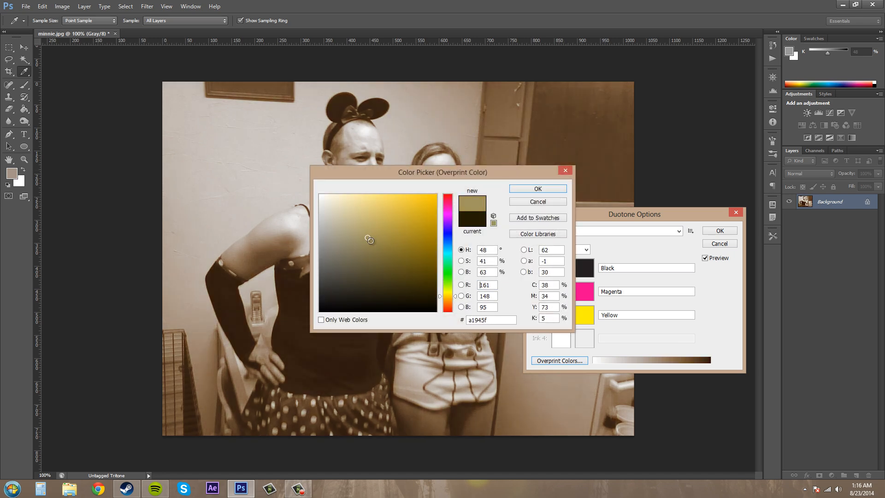
{"action": "left_click", "coordinate": [354, 204]}
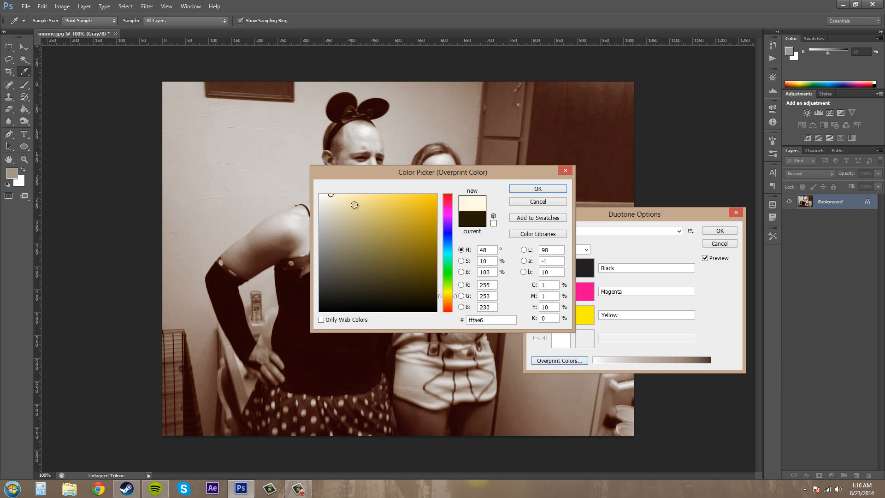
{"action": "left_click", "coordinate": [339, 269]}
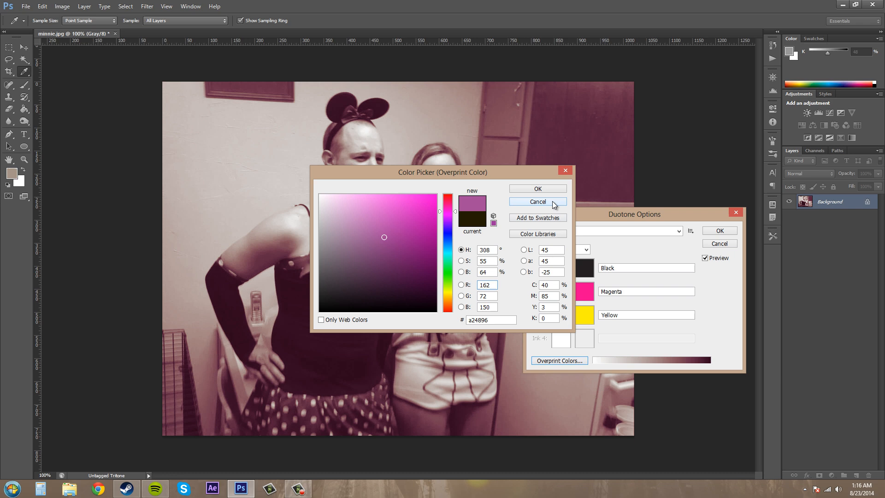
{"action": "left_click", "coordinate": [536, 202]}
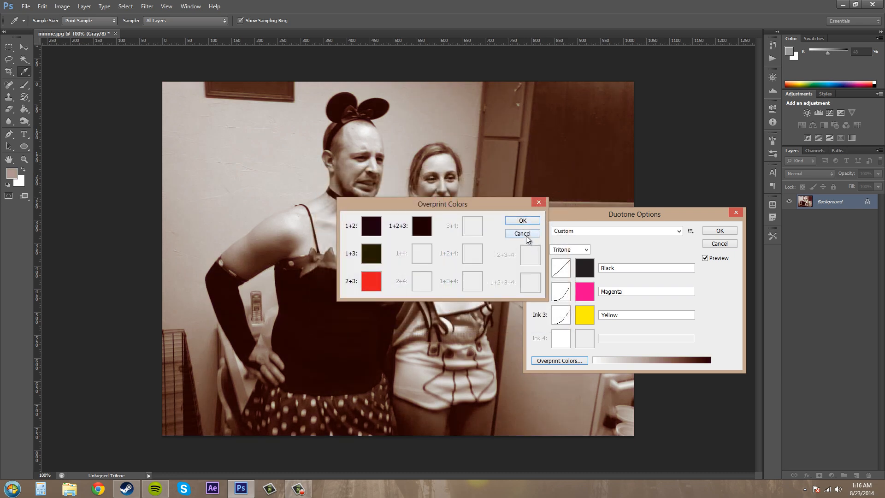
{"action": "left_click", "coordinate": [519, 234]}
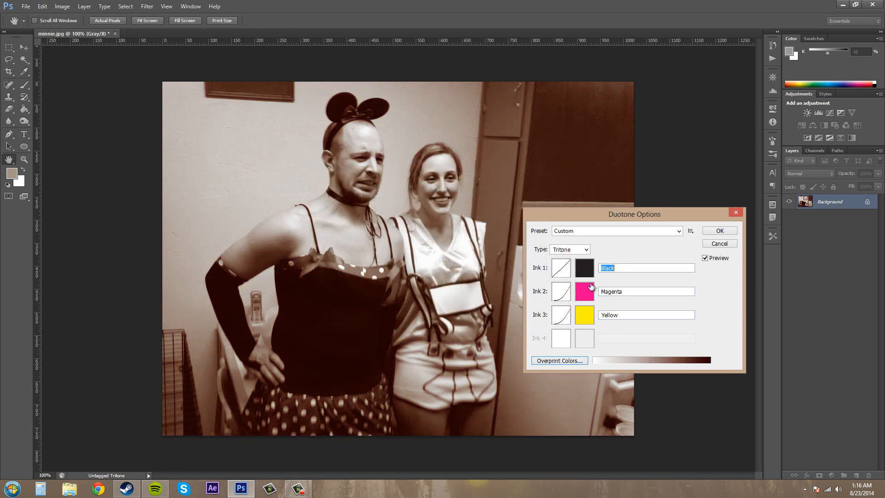
Step: Set the third ink to cyan, opening and cancelling the magenta and third-ink curves
{"action": "left_click", "coordinate": [560, 268]}
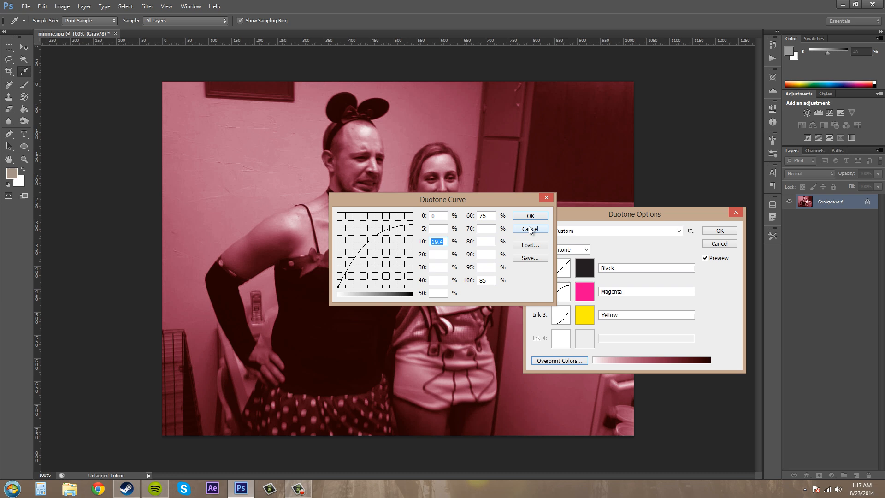
{"action": "left_click", "coordinate": [528, 216]}
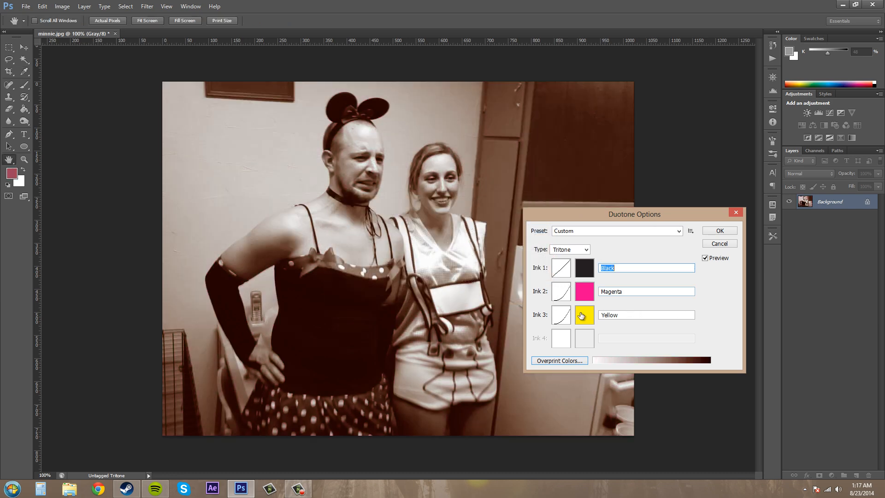
{"action": "left_click", "coordinate": [584, 315]}
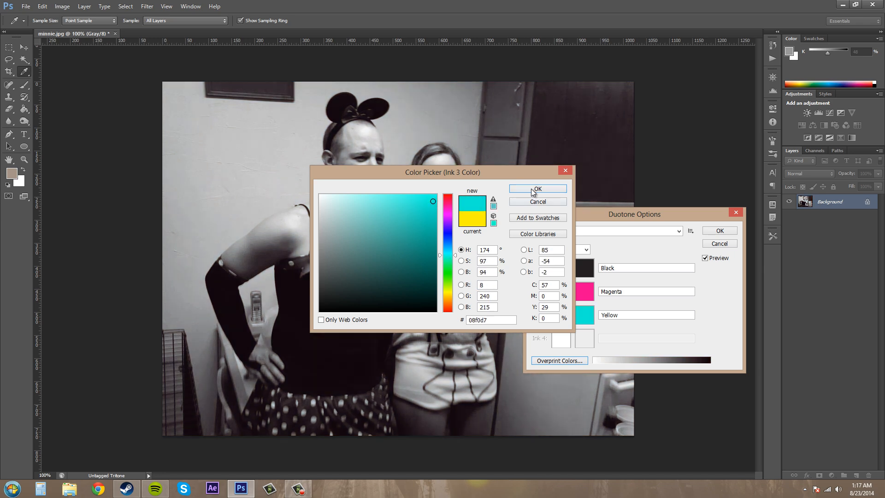
{"action": "left_click", "coordinate": [536, 188]}
{"action": "type", "text": "blue"}
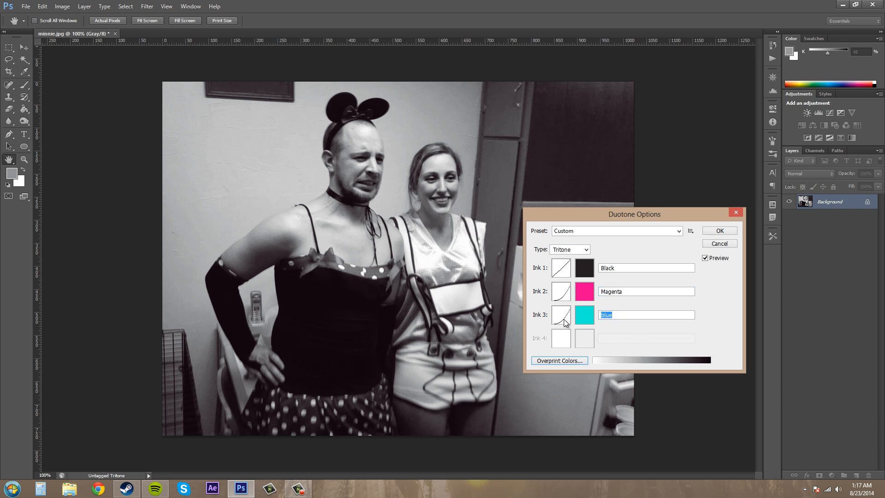
{"action": "left_click", "coordinate": [560, 314]}
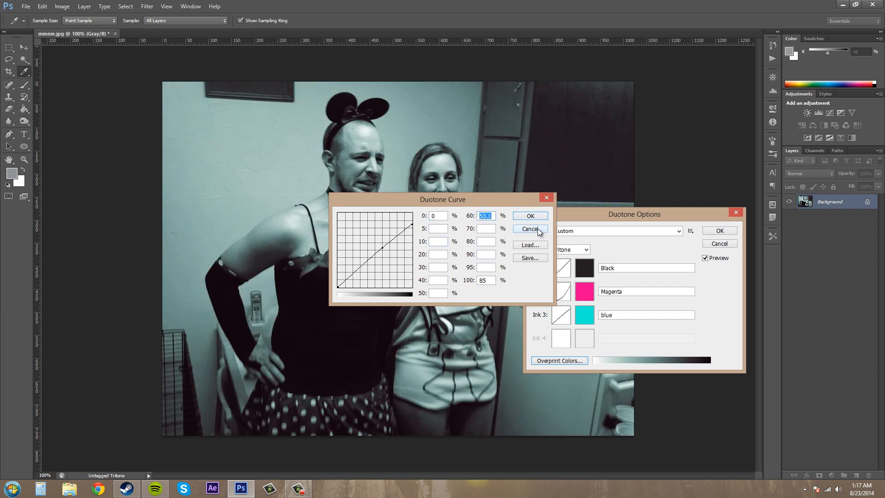
{"action": "left_click", "coordinate": [528, 216]}
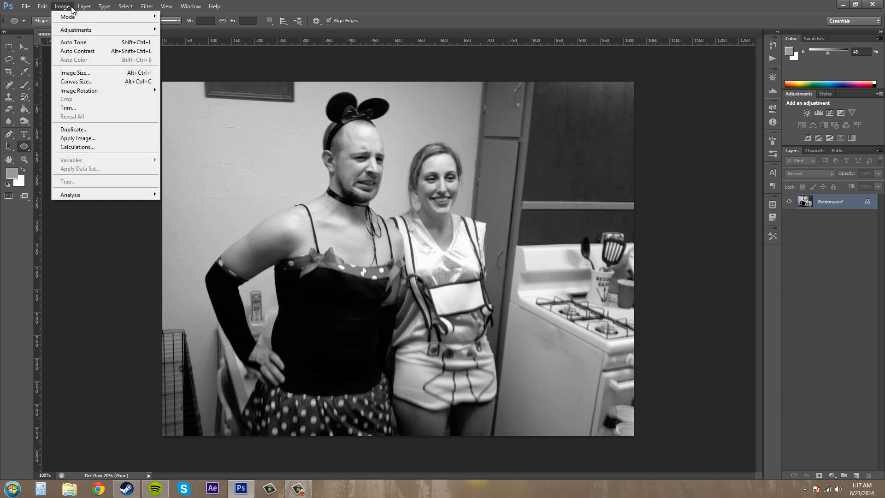
Step: Apply the green 3405 bl 4 preset as a black and PANTONE 3405 CVC duotone
{"action": "left_click", "coordinate": [178, 34]}
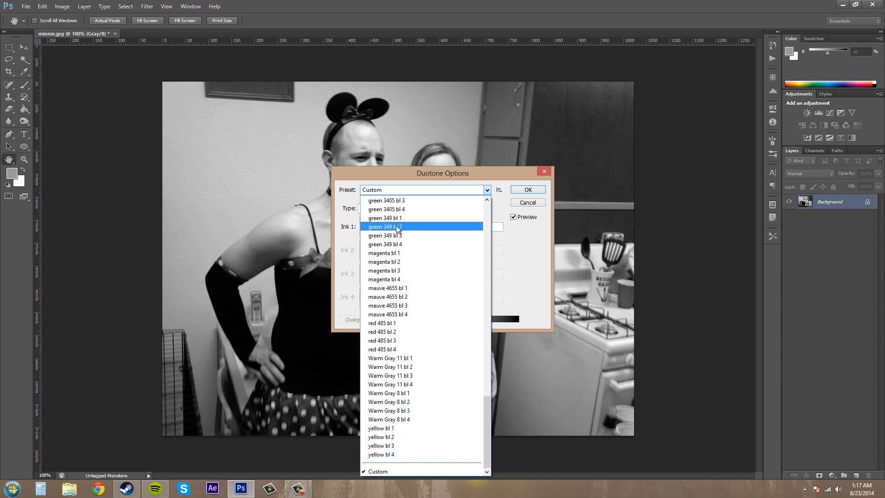
{"action": "left_click", "coordinate": [385, 209]}
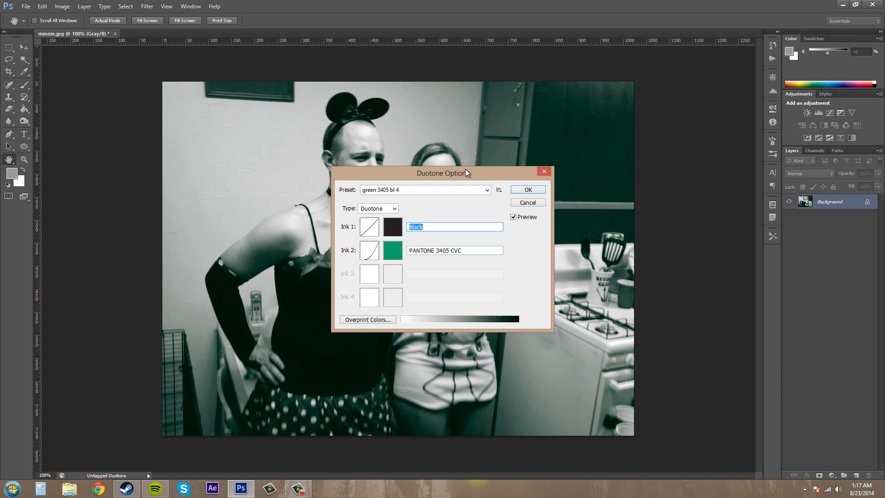
{"action": "left_click_drag", "start_coordinate": [442, 173], "coordinate": [734, 262]}
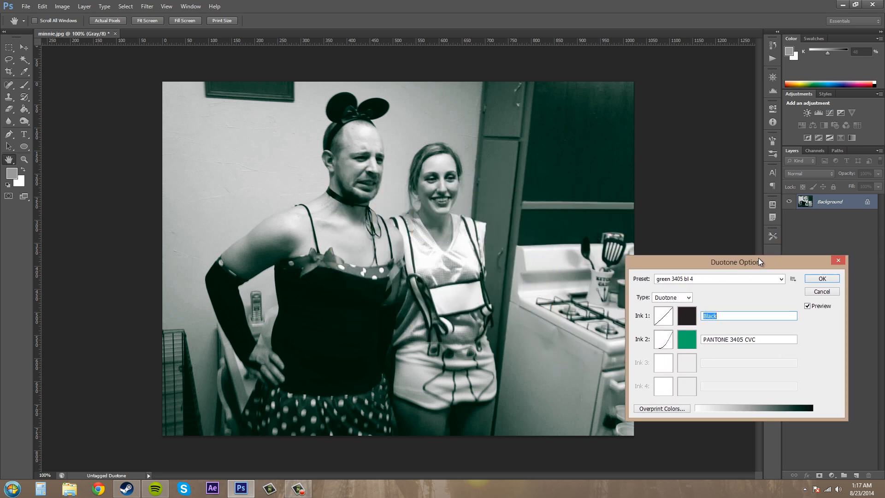
{"action": "left_click_drag", "start_coordinate": [736, 262], "coordinate": [711, 264]}
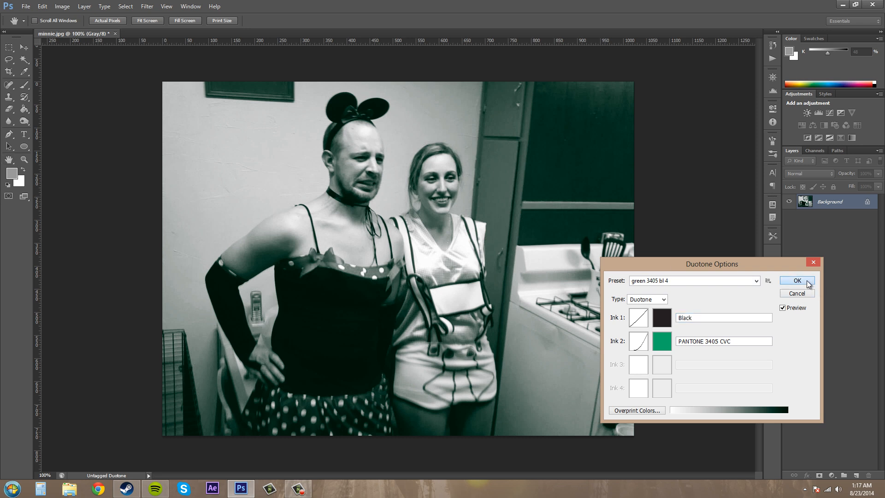
{"action": "left_click", "coordinate": [796, 280]}
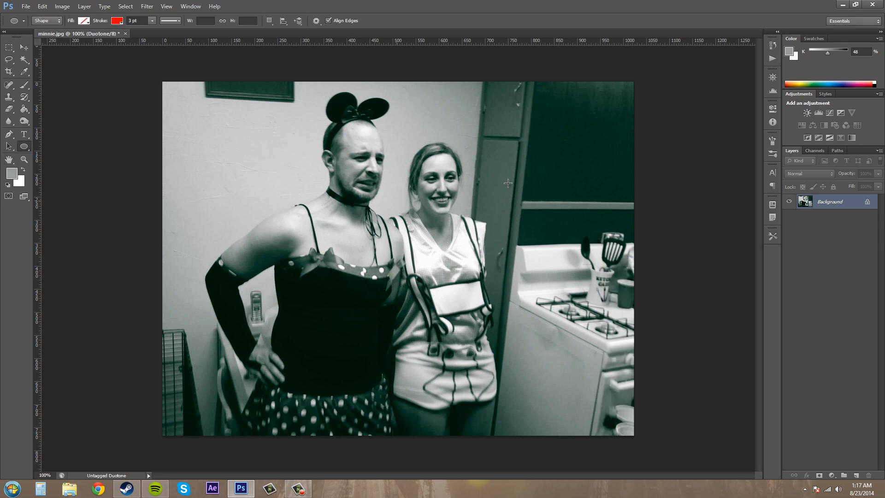
Step: Check the Channels, Paths and Layers panels to confirm the single Duotone channel
{"action": "left_click", "coordinate": [814, 150]}
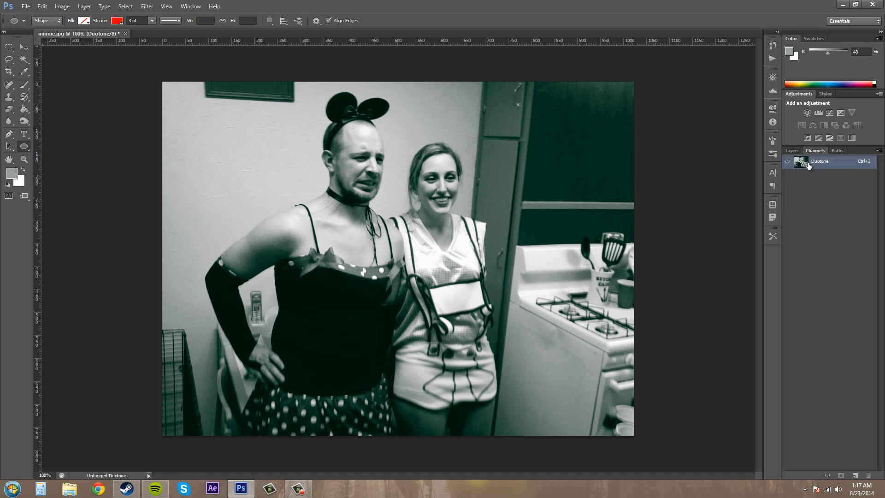
{"action": "left_click", "coordinate": [820, 162]}
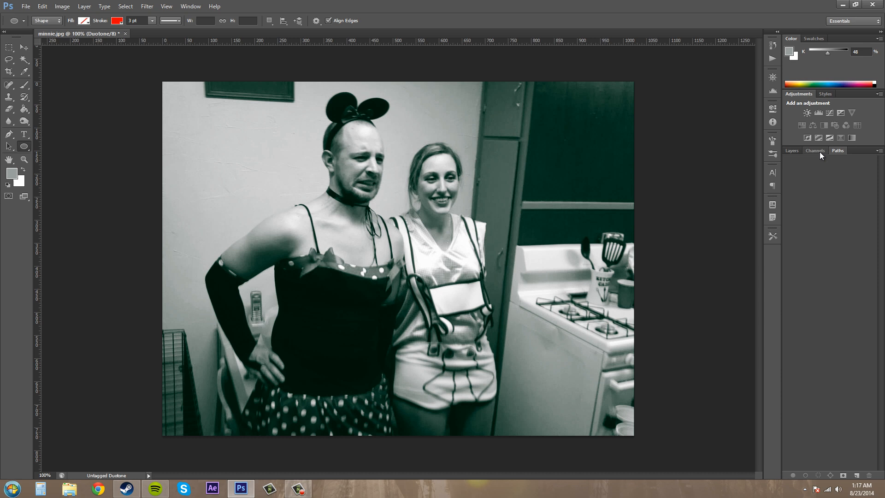
{"action": "left_click", "coordinate": [791, 151]}
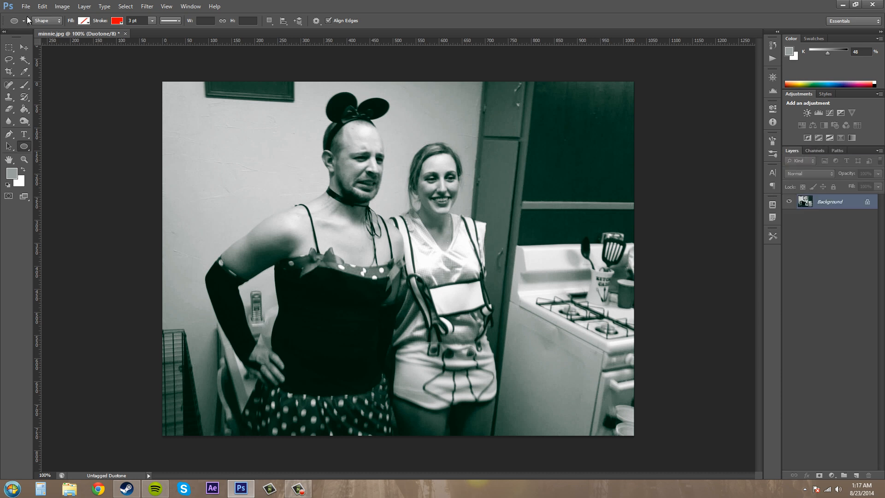
{"action": "left_click", "coordinate": [62, 6]}
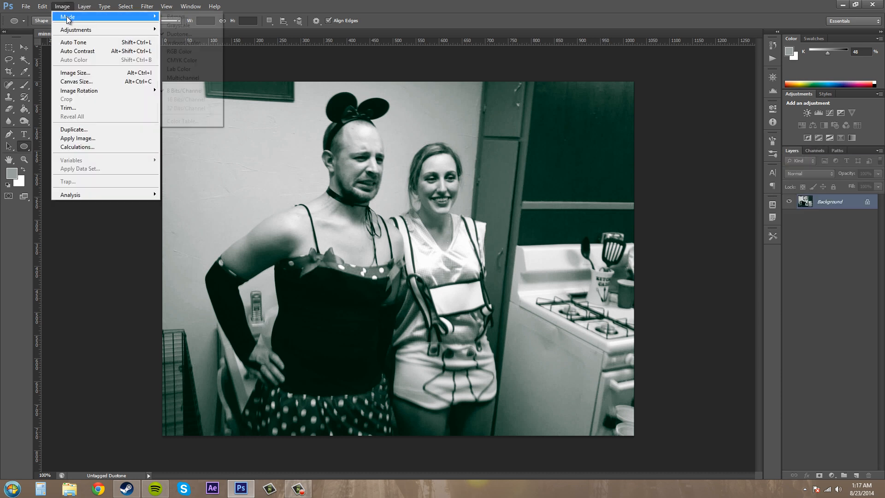
Step: Set Type to Quadtone with a light blue third ink and lower an ink curve's shadows
{"action": "left_click", "coordinate": [179, 33]}
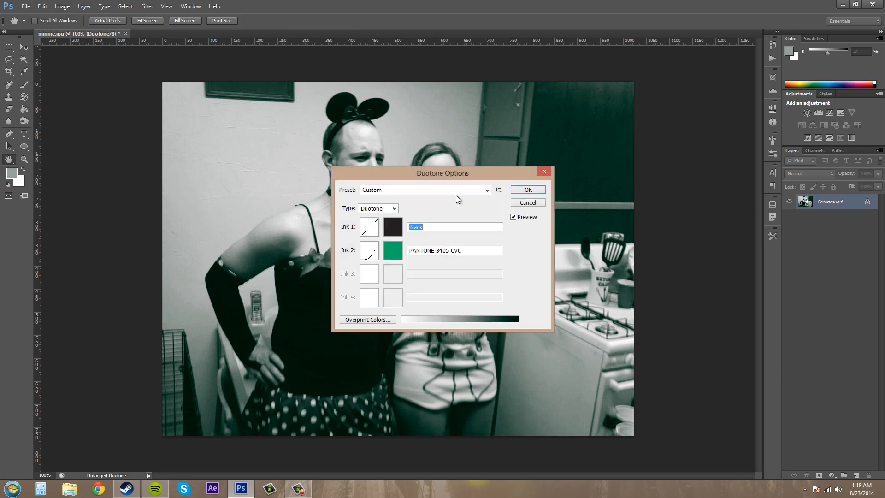
{"action": "left_click", "coordinate": [377, 209]}
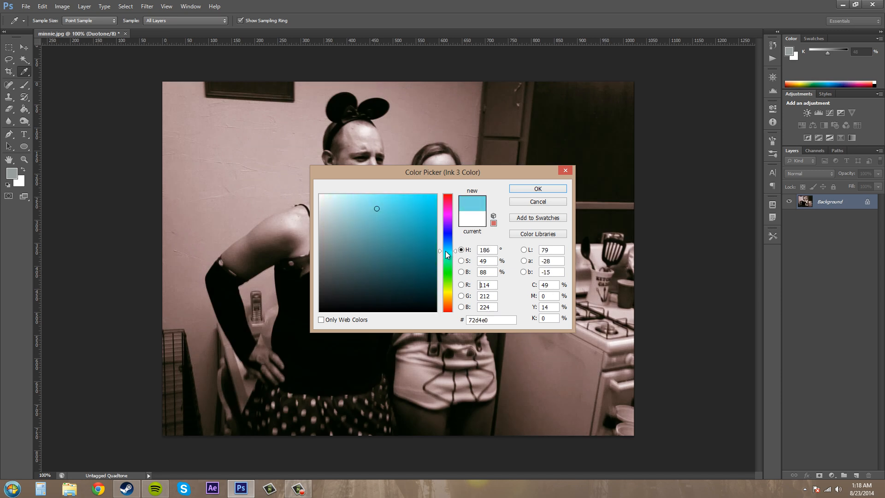
{"action": "left_click", "coordinate": [371, 209]}
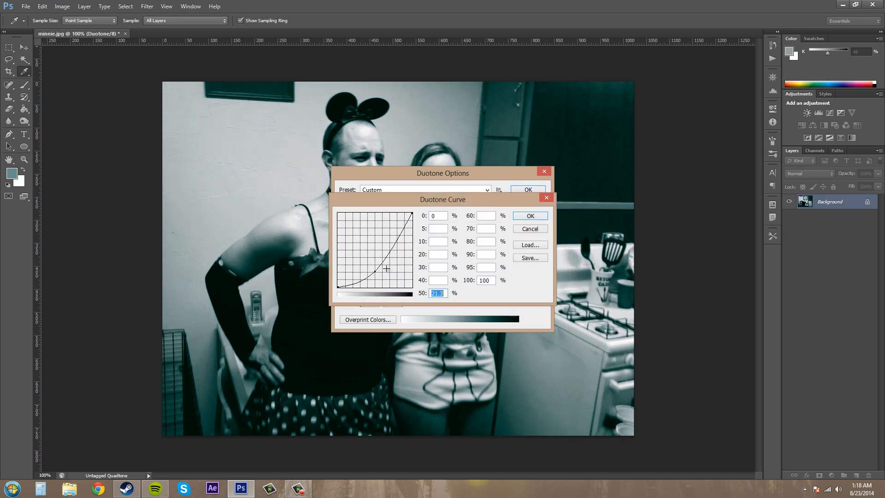
{"action": "left_click", "coordinate": [529, 215]}
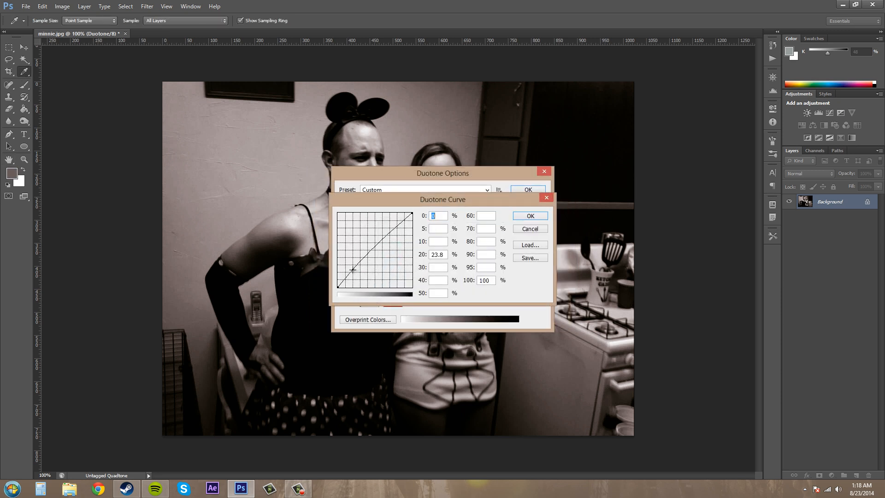
{"action": "left_click_drag", "start_coordinate": [353, 271], "coordinate": [399, 230]}
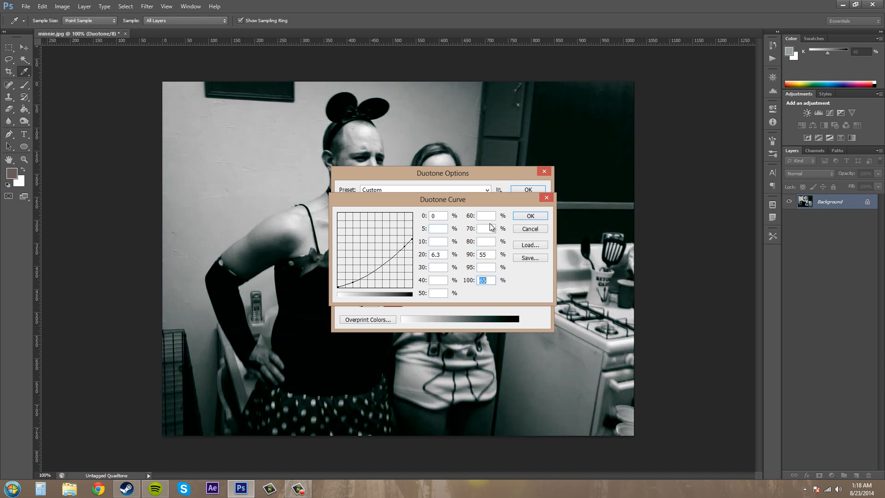
{"action": "left_click", "coordinate": [528, 215]}
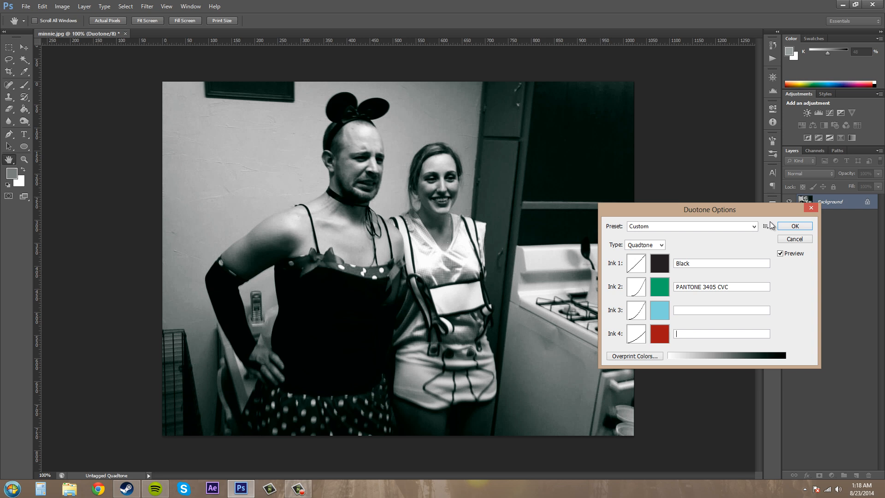
Step: Name Ink 3 'robins egg blue' and Ink 4 'red' after the warning, then apply
{"action": "left_click_drag", "start_coordinate": [709, 209], "coordinate": [699, 242]}
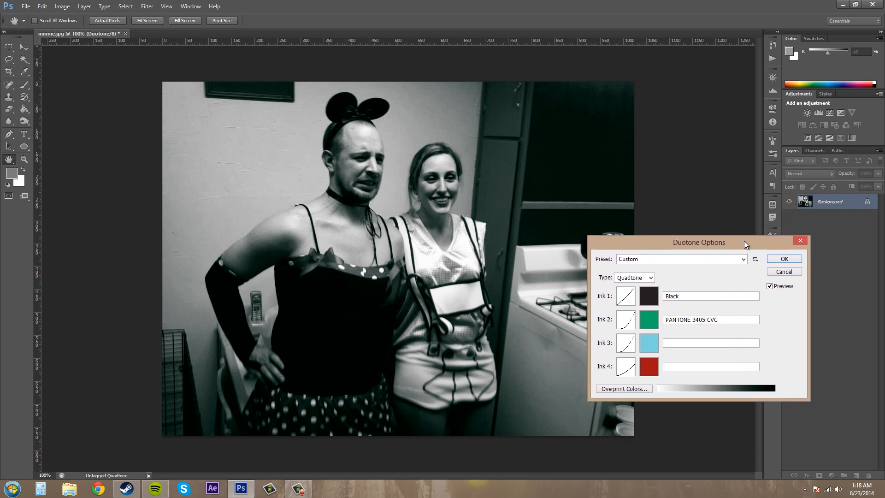
{"action": "left_click", "coordinate": [783, 259]}
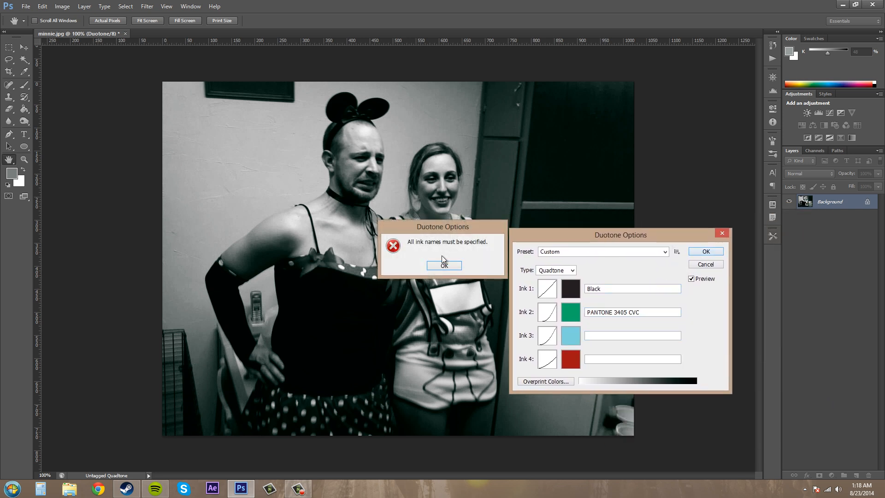
{"action": "left_click", "coordinate": [444, 266]}
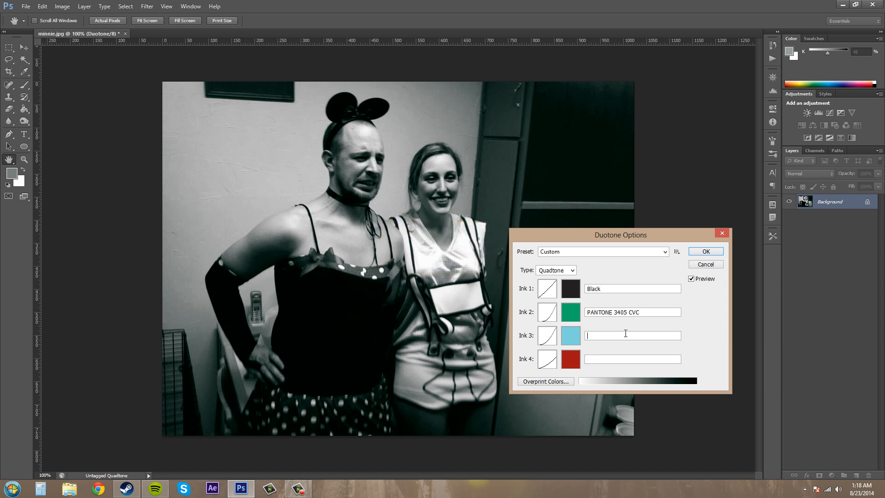
{"action": "type", "text": "robins"}
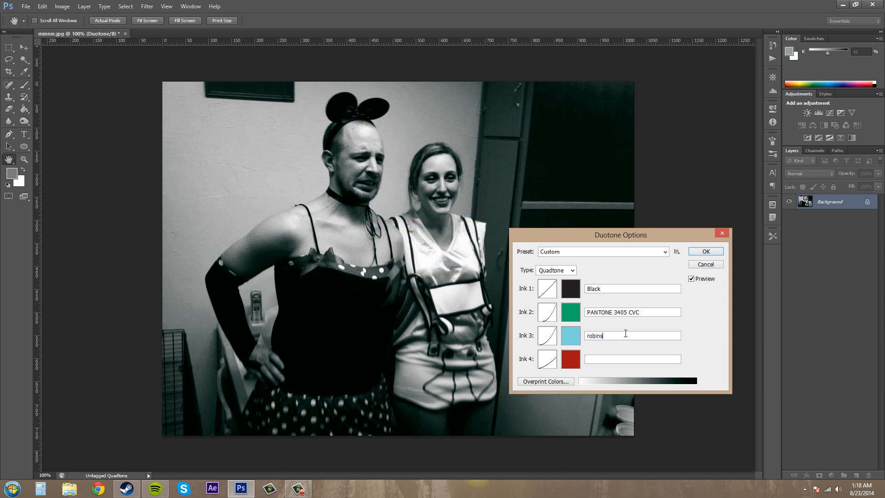
{"action": "type", "text": "egg blue"}
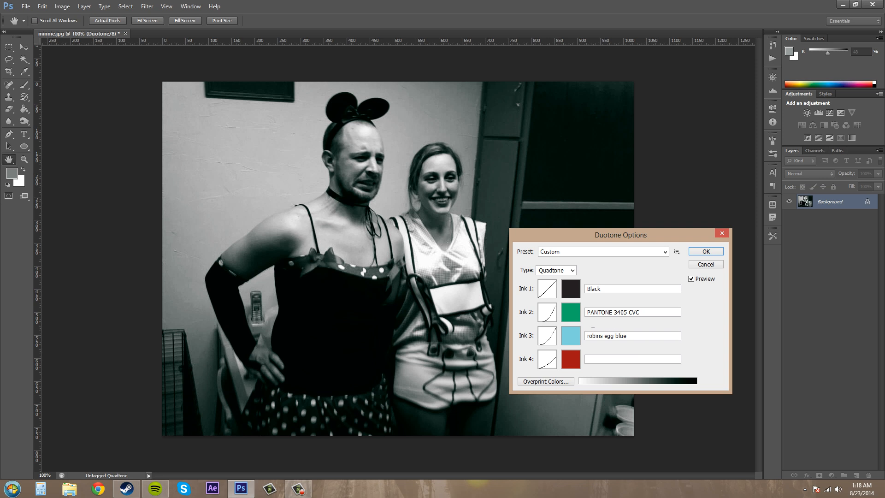
{"action": "type", "text": "red"}
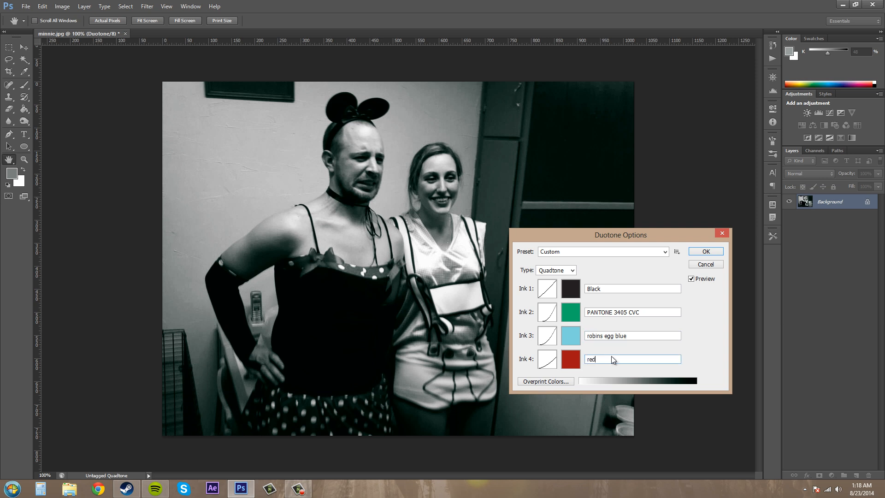
{"action": "left_click", "coordinate": [704, 251]}
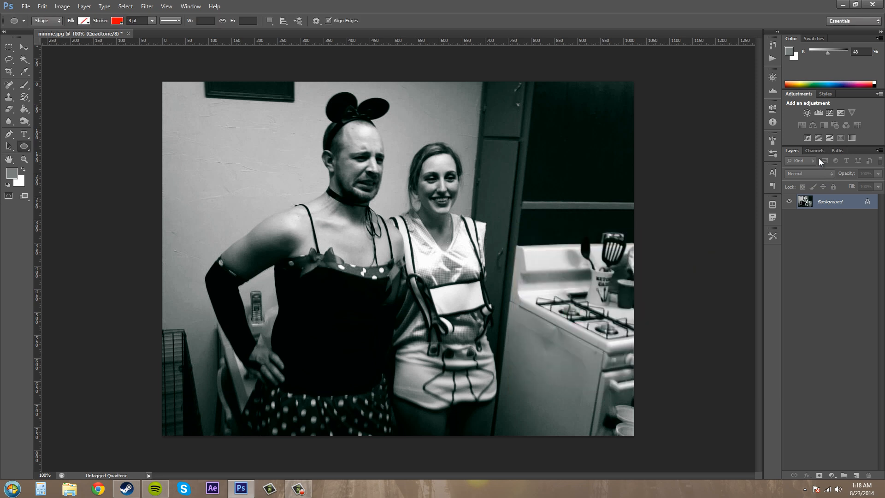
{"action": "left_click", "coordinate": [814, 150]}
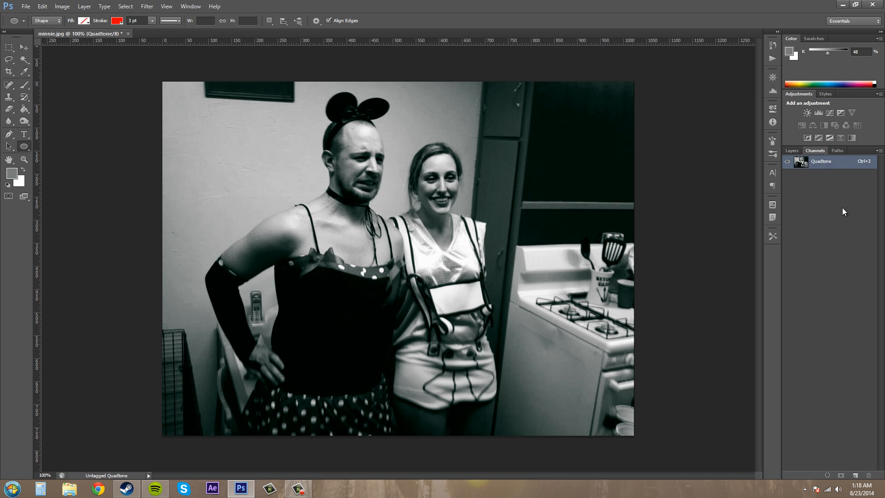
{"action": "mouse_move", "coordinate": [845, 157]}
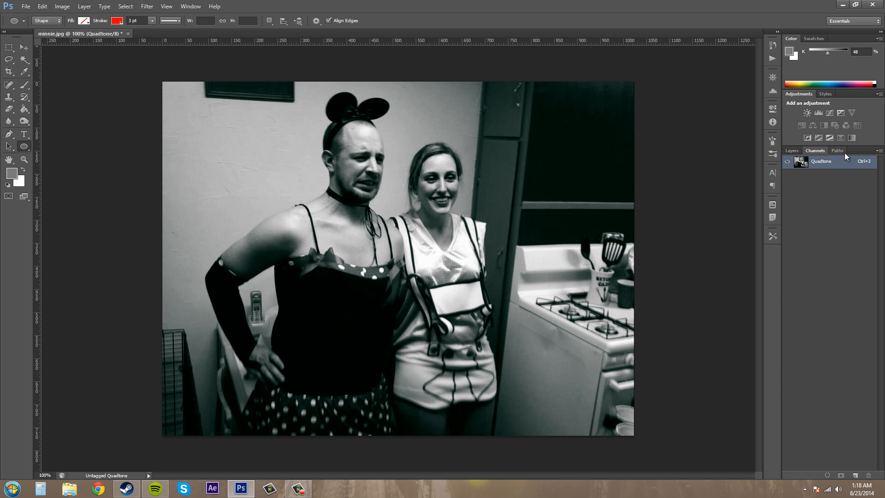
{"action": "mouse_move", "coordinate": [827, 204]}
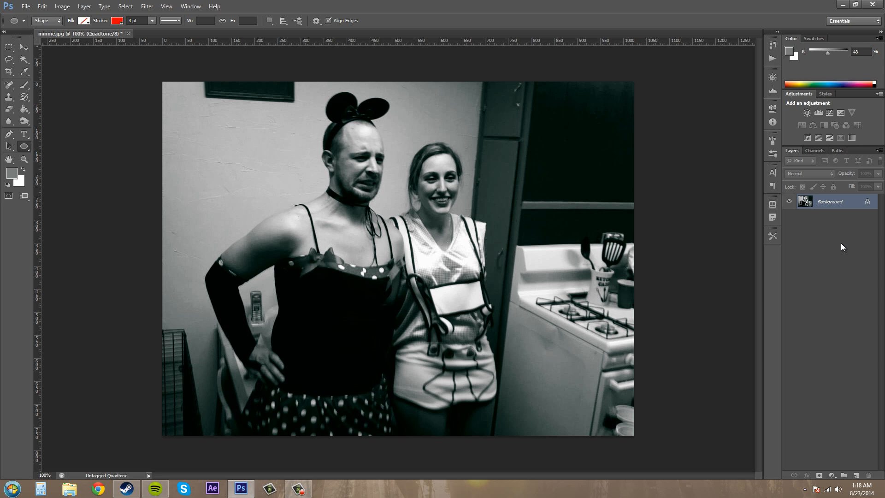
{"action": "mouse_move", "coordinate": [849, 344]}
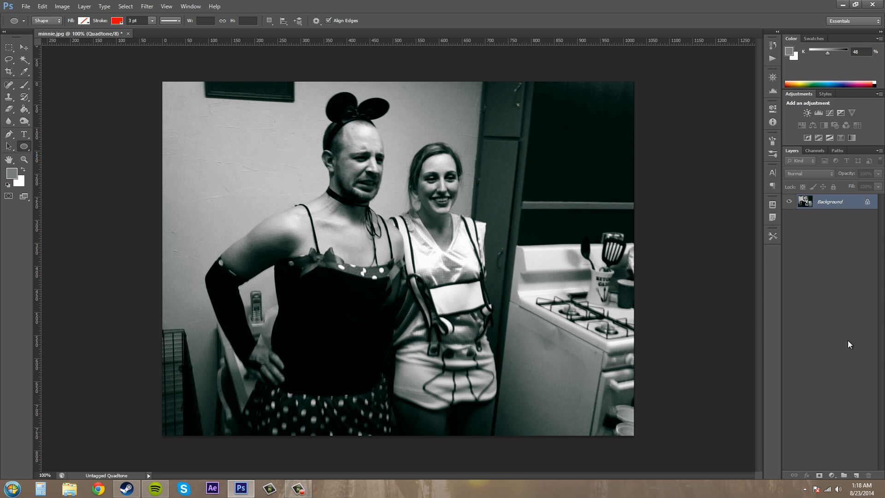
{"action": "mouse_move", "coordinate": [349, 312]}
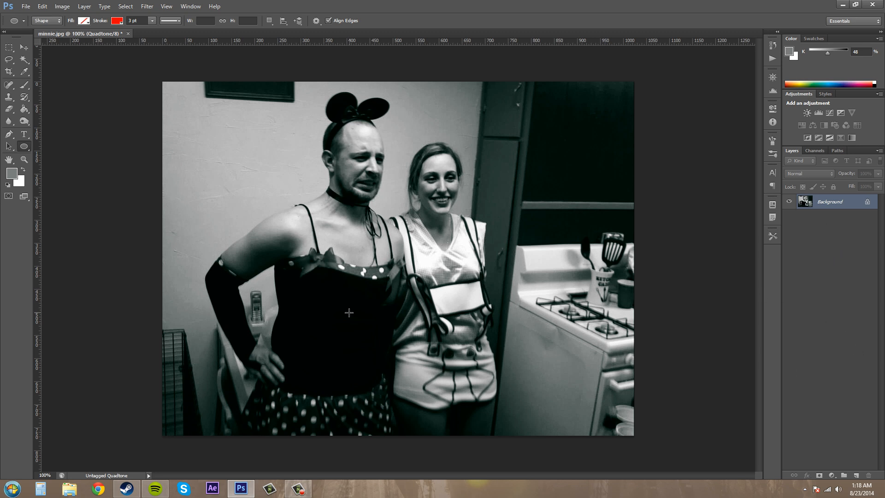